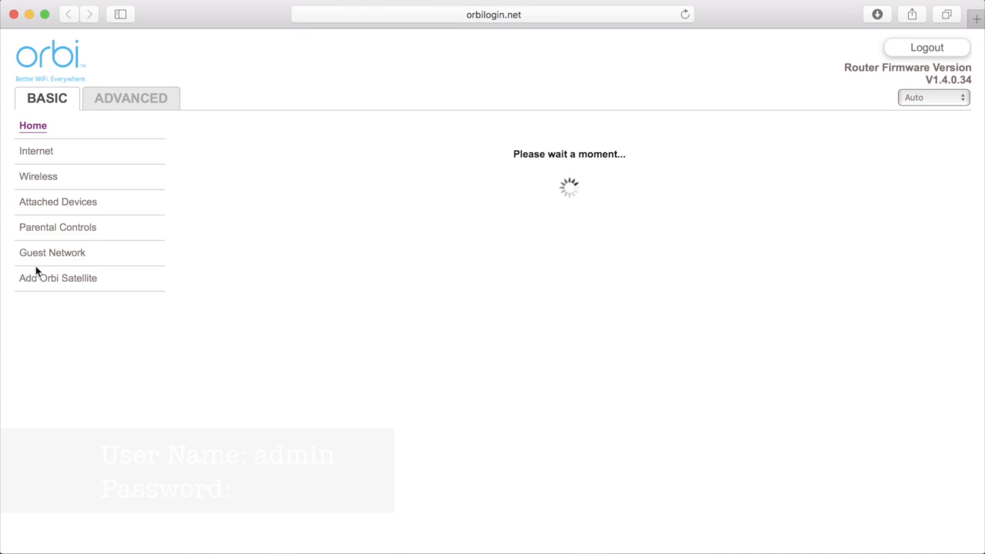
Go to Guest Network in the BASIC sidebar to show its settings page.
left_click(52, 253)
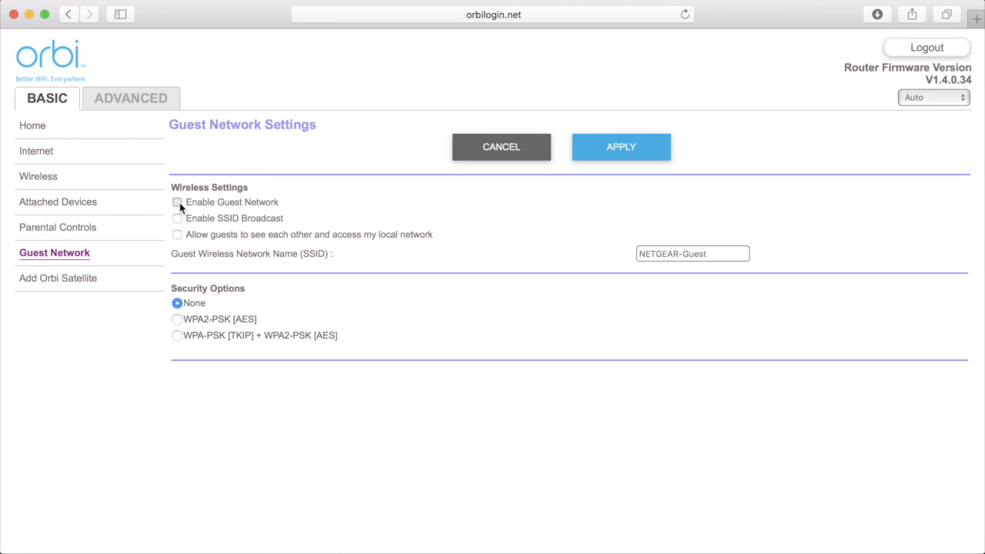
Enable Guest Network and Enable SSID Broadcast.
left_click(177, 201)
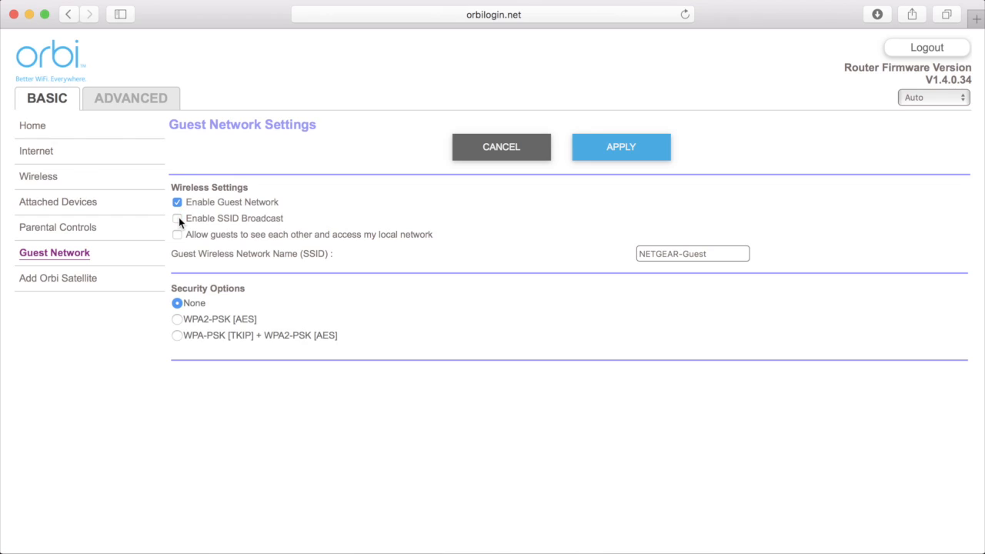
left_click(178, 219)
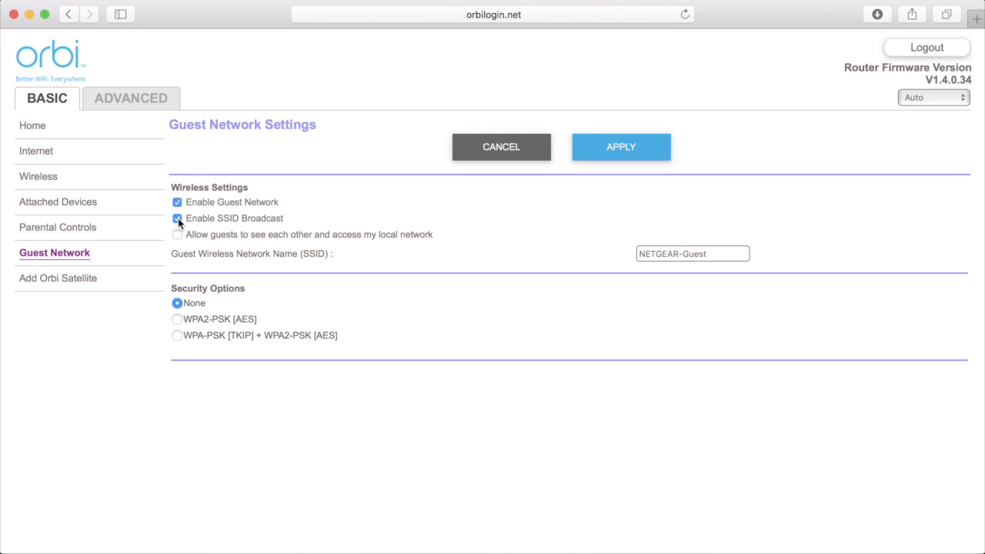
mouse_move(178, 324)
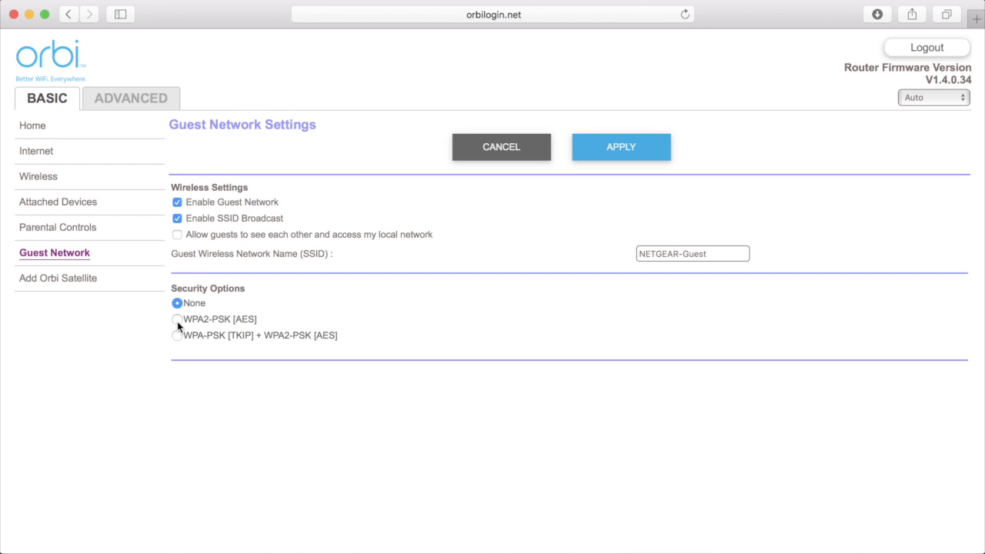
Choose WPA2-PSK [AES], set SSID to MyGuestNetwork and enter the network password.
left_click(177, 318)
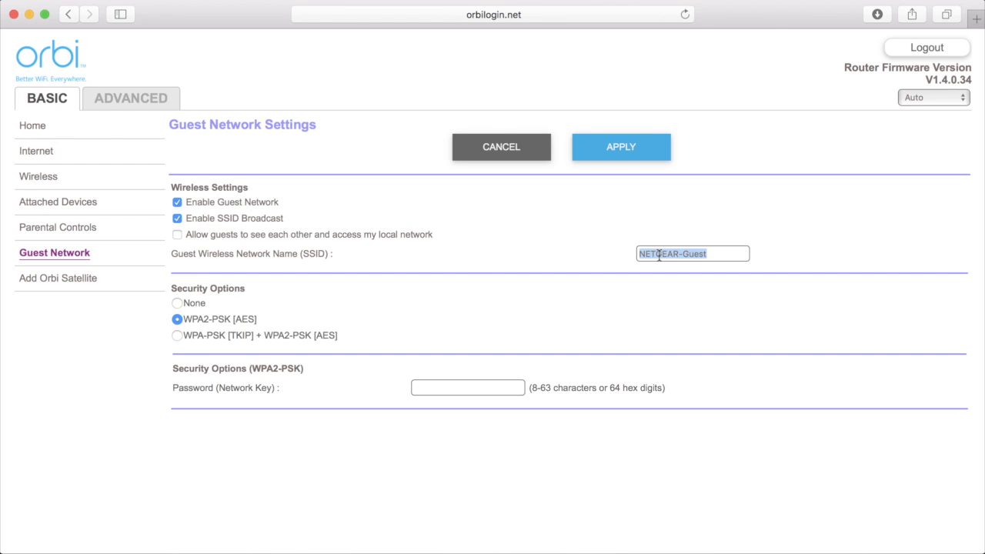
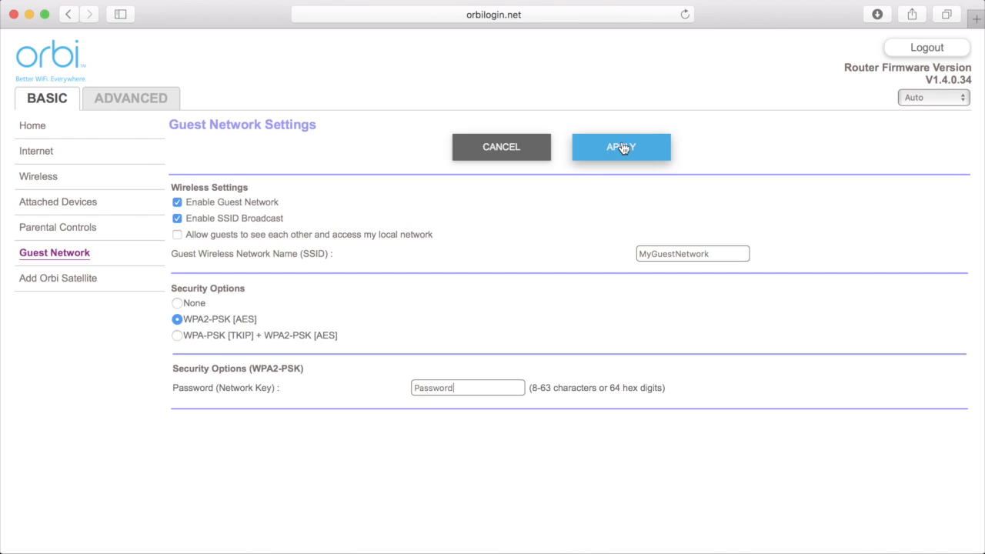
Apply the guest network settings and return to the reloaded Guest Network page.
left_click(622, 146)
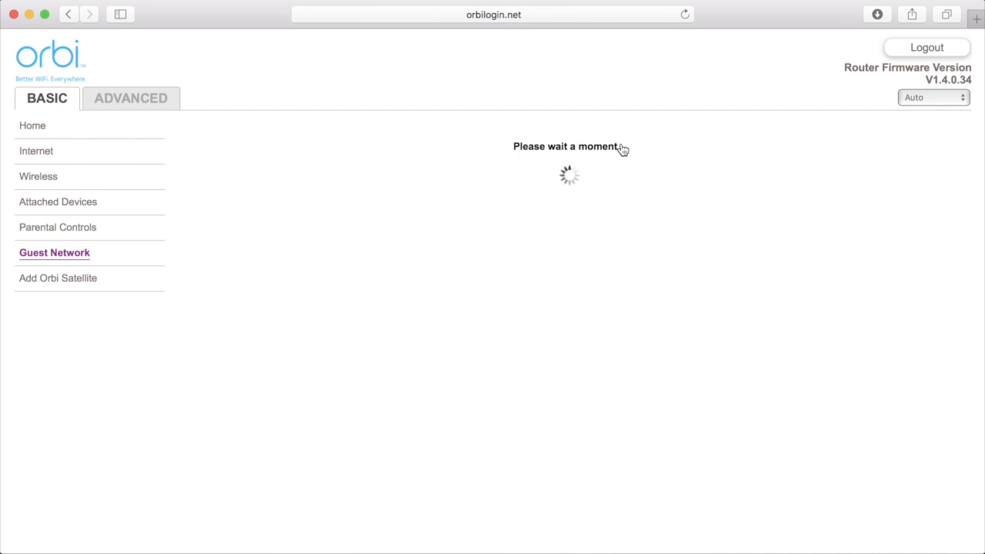
mouse_move(754, 170)
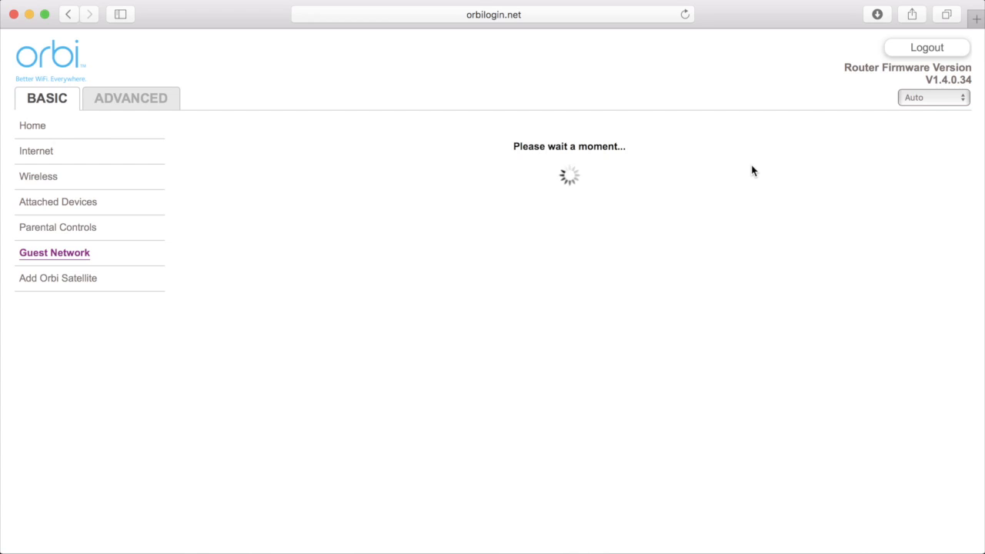
left_click(54, 252)
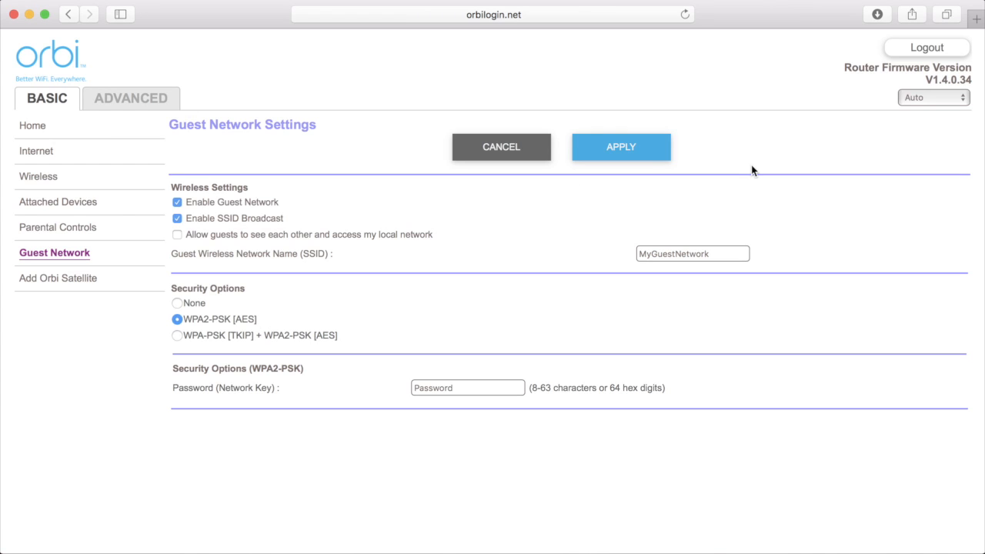